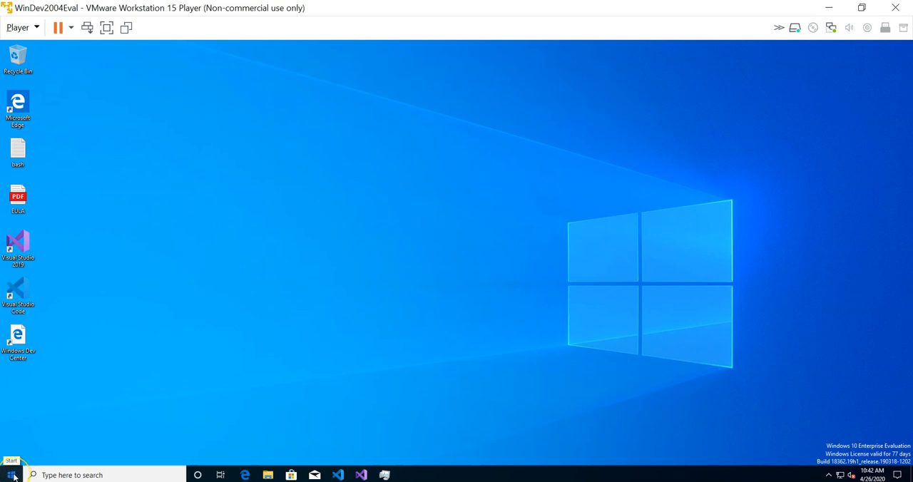
Search the guest's Start menu for 'windo' to surface Windows Update settings
{"action": "left_click", "coordinate": [12, 474]}
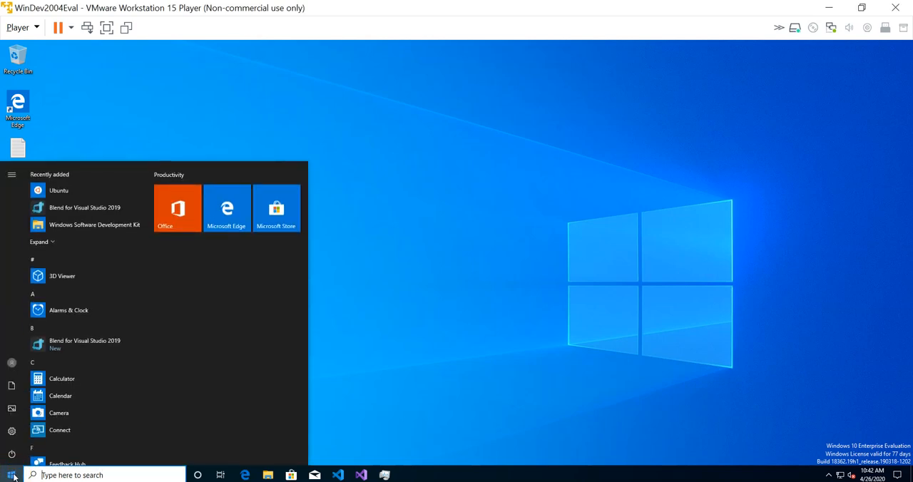
{"action": "type", "text": "windoes"}
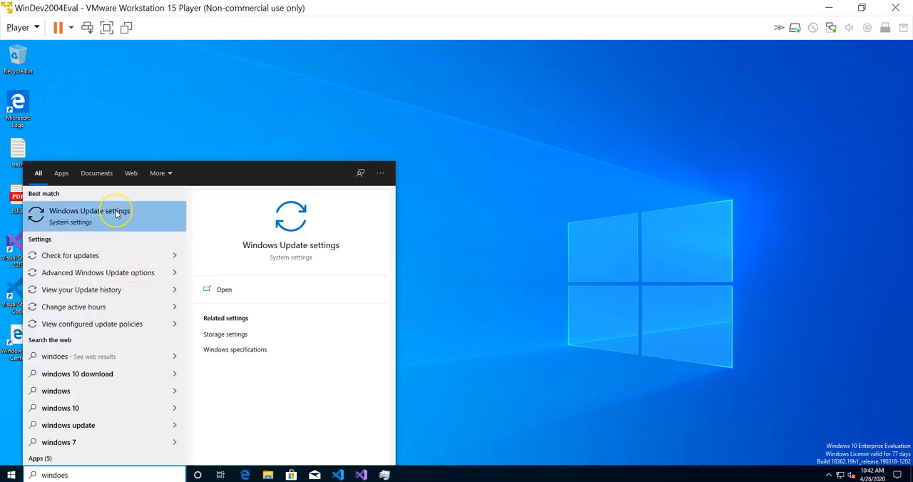
Go to the Windows Update settings page listing the 2020-04 cumulative update
{"action": "left_click", "coordinate": [89, 214]}
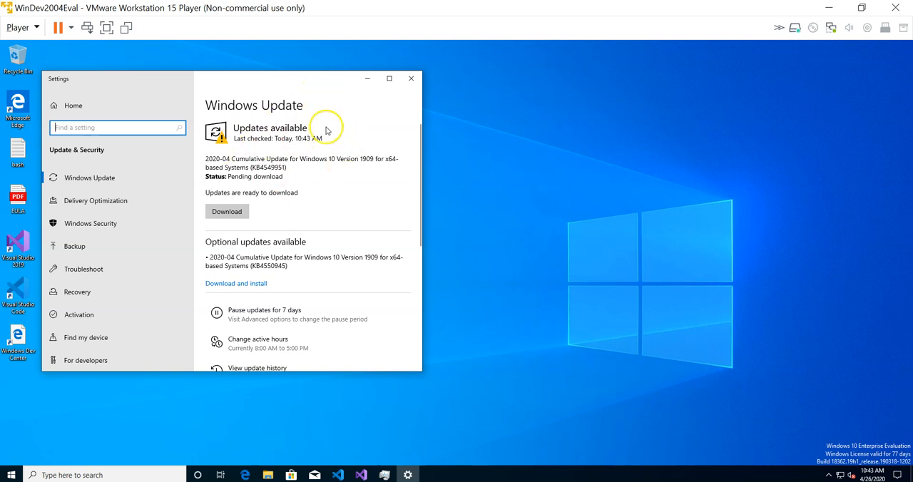
{"action": "mouse_move", "coordinate": [277, 137]}
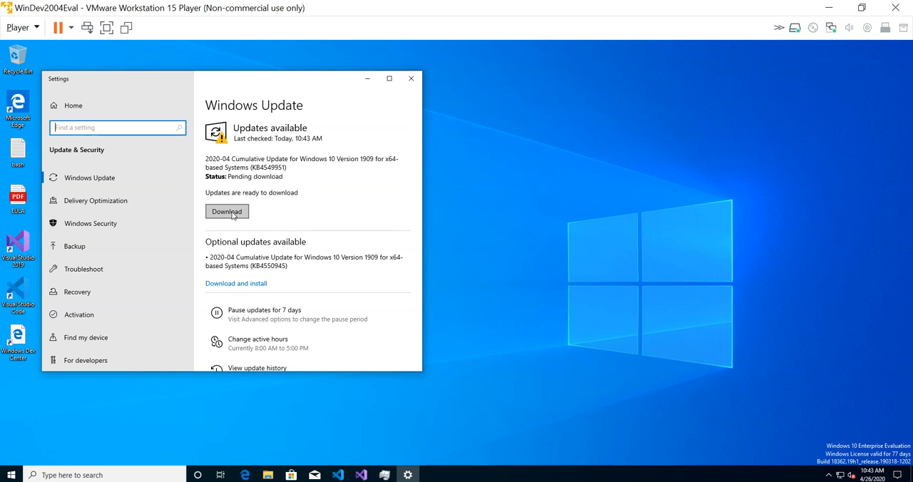
Start downloading the pending 2020-04 cumulative update for Windows 10
{"action": "left_click", "coordinate": [227, 211]}
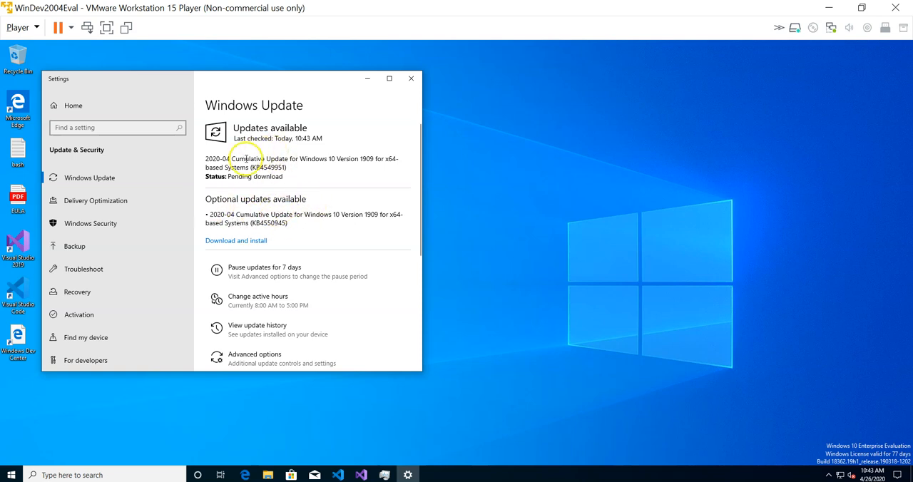
{"action": "mouse_move", "coordinate": [286, 126]}
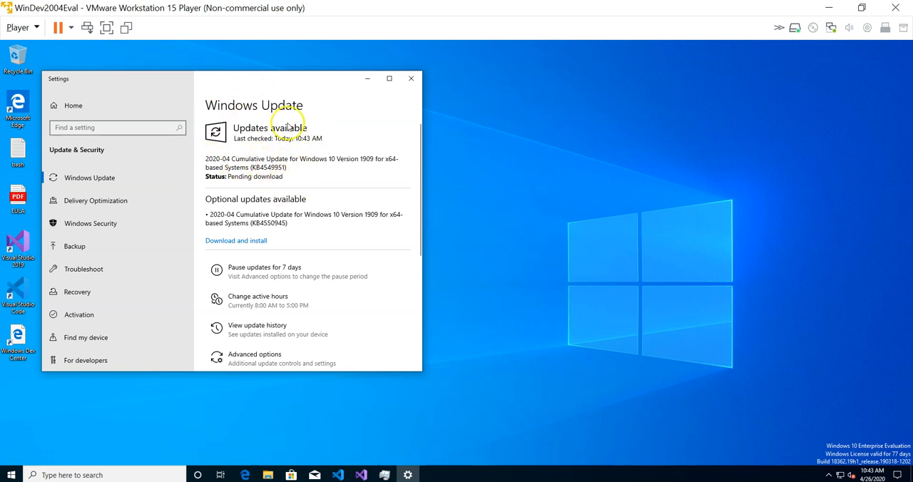
{"action": "mouse_move", "coordinate": [270, 187]}
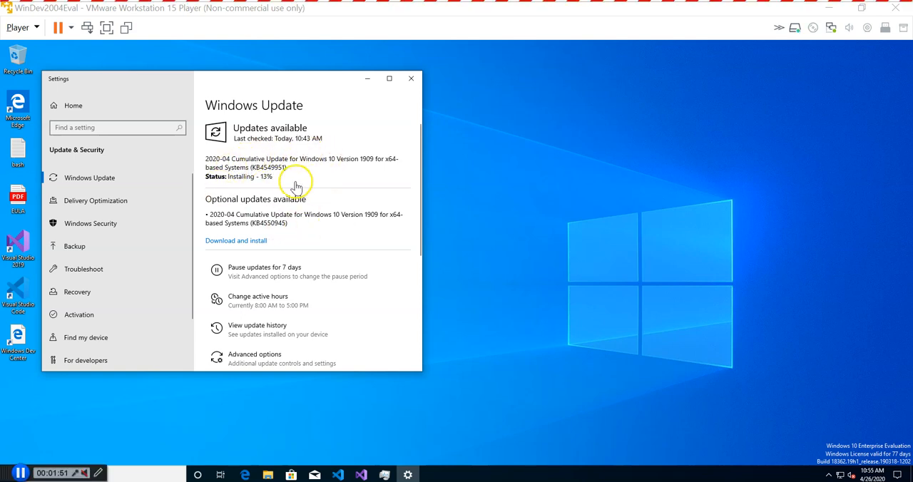
{"action": "mouse_move", "coordinate": [303, 159]}
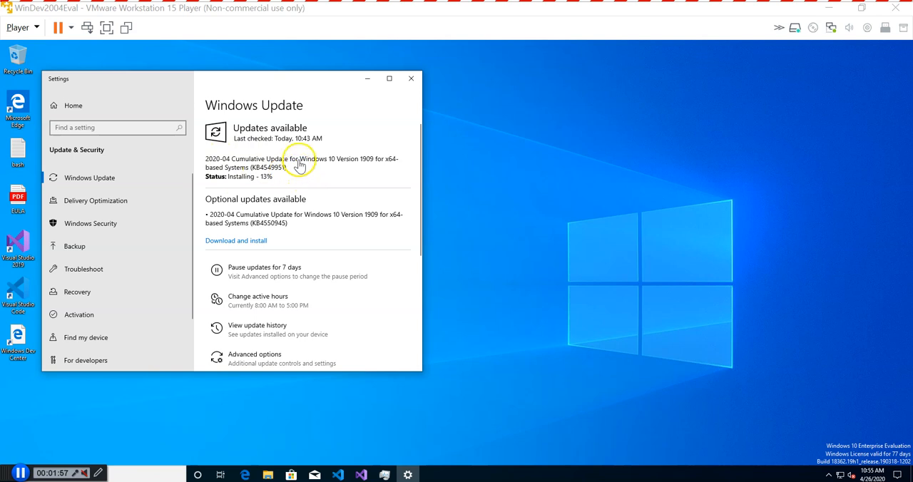
{"action": "mouse_move", "coordinate": [285, 175]}
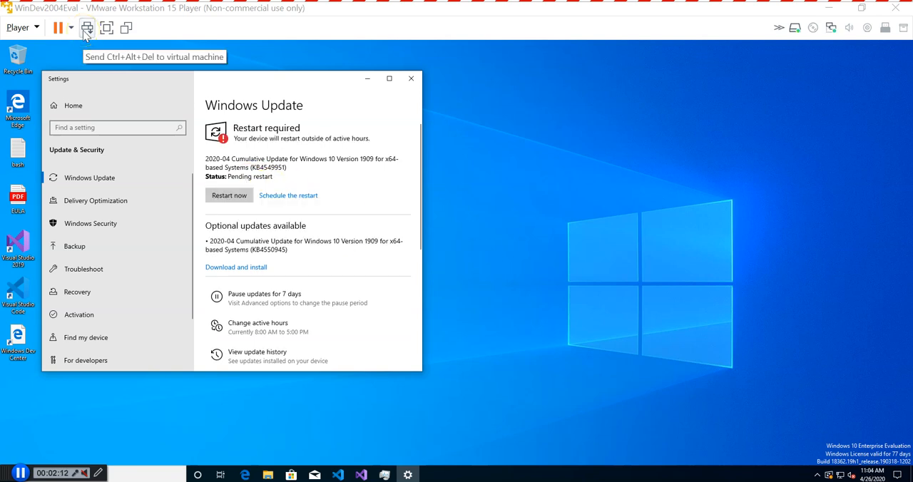
{"action": "mouse_move", "coordinate": [368, 230]}
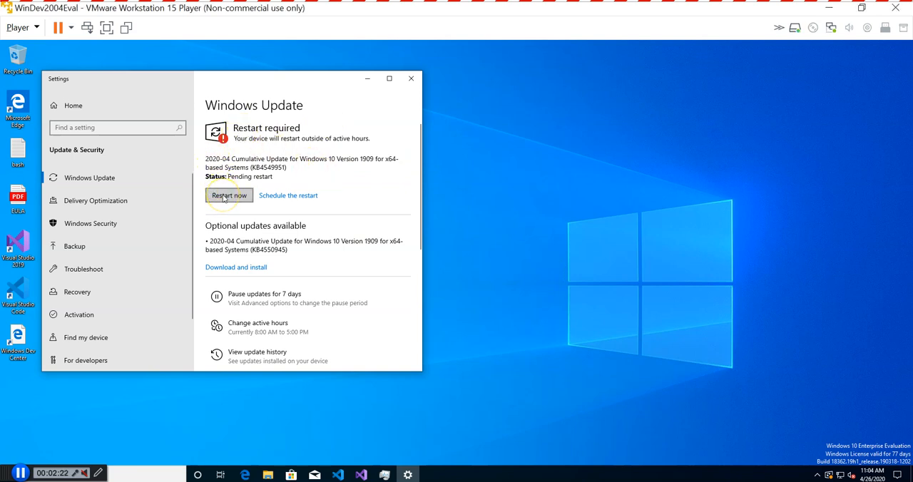
Restart the guest to finish installing the 2020-04 cumulative update
{"action": "left_click", "coordinate": [228, 195]}
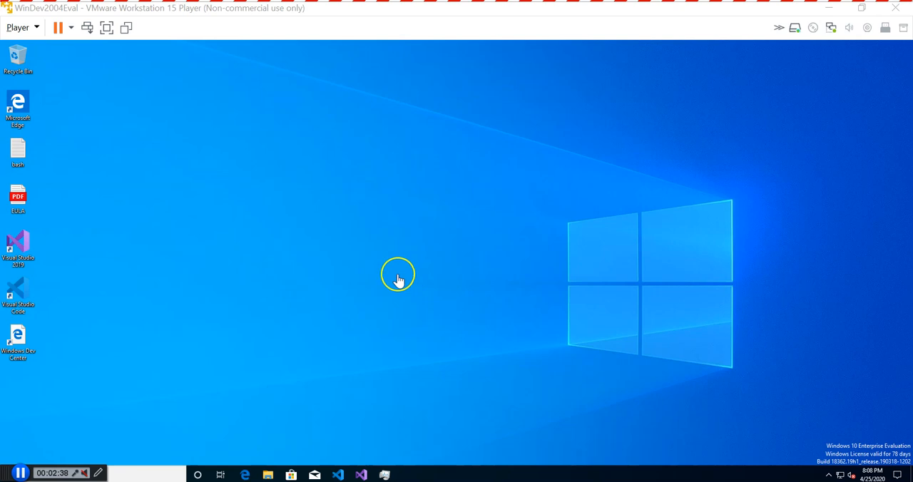
{"action": "mouse_move", "coordinate": [294, 328]}
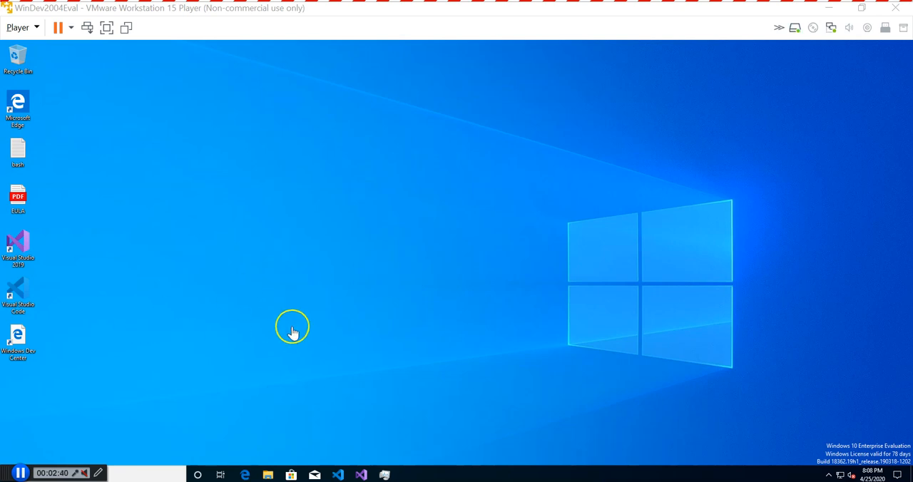
{"action": "mouse_move", "coordinate": [362, 320]}
{"action": "type", "text": "windows"}
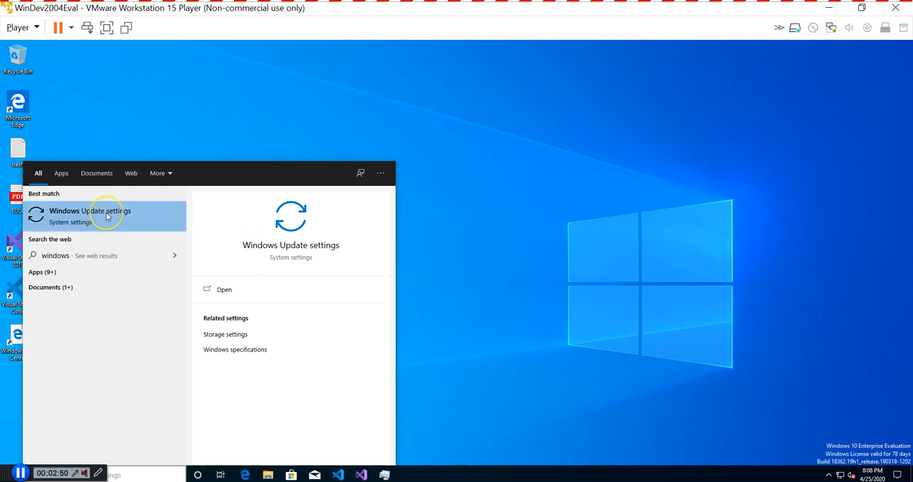
Return to Windows Update settings and run a fresh check for updates
{"action": "left_click", "coordinate": [104, 215]}
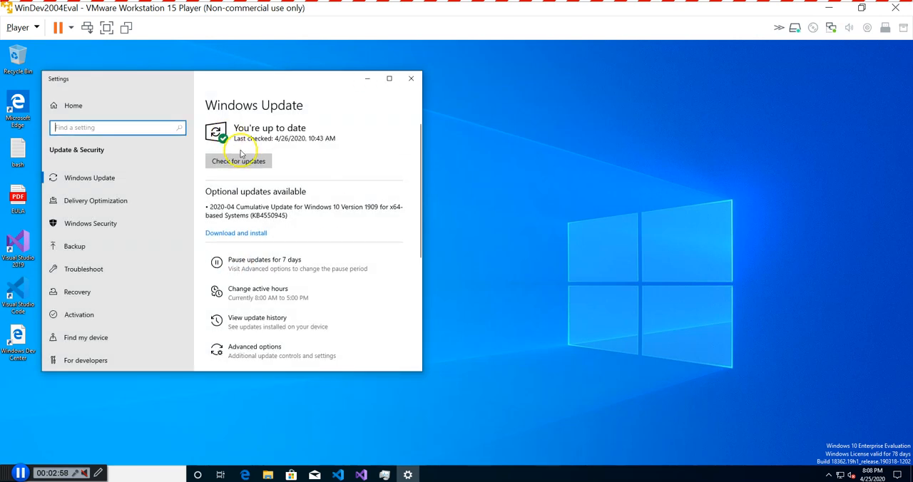
{"action": "left_click", "coordinate": [238, 160]}
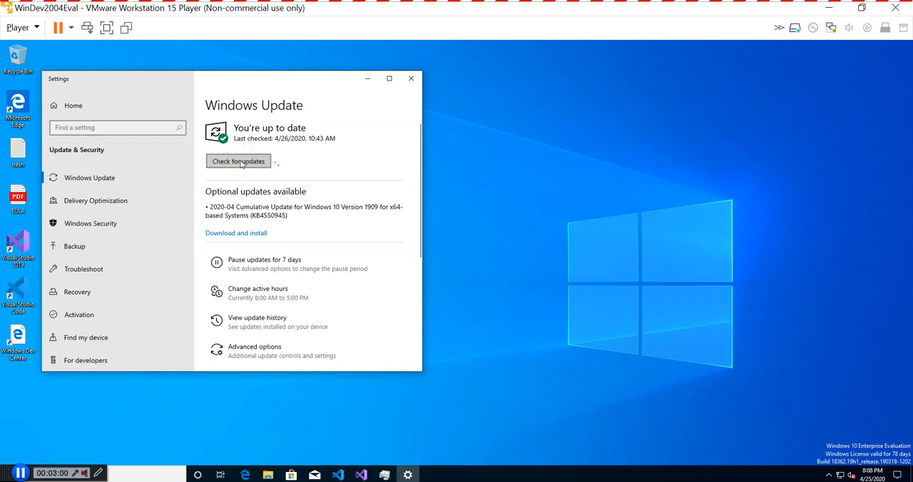
{"action": "left_click", "coordinate": [238, 160]}
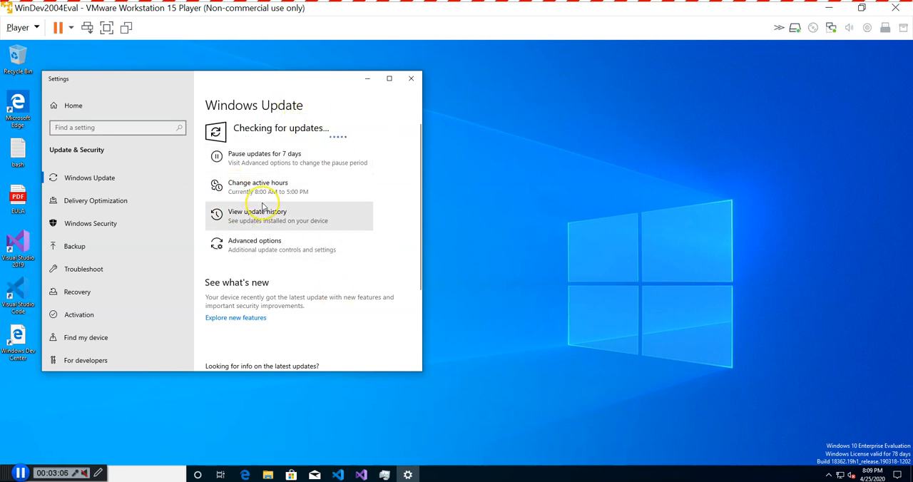
{"action": "mouse_move", "coordinate": [171, 300]}
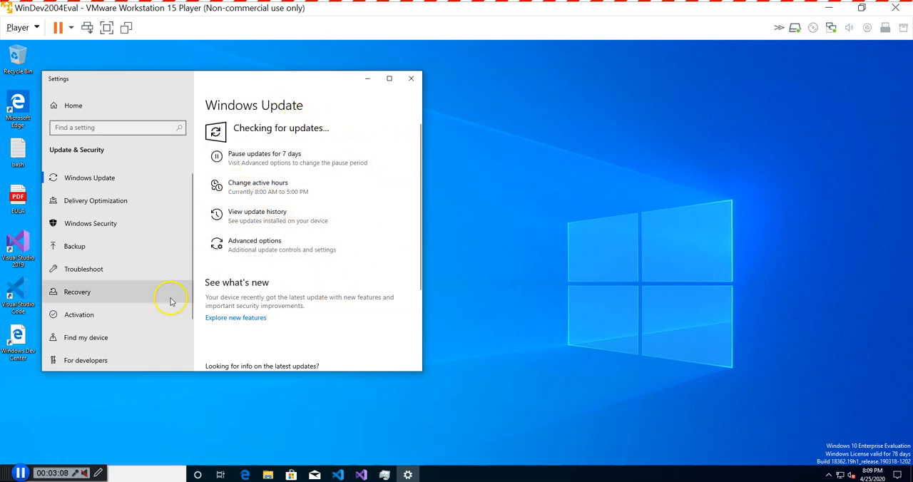
{"action": "mouse_move", "coordinate": [146, 422]}
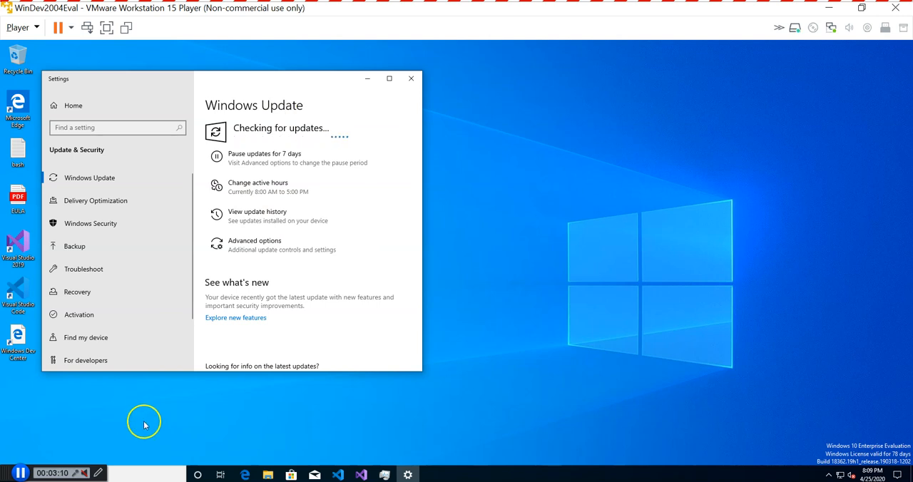
{"action": "mouse_move", "coordinate": [154, 420]}
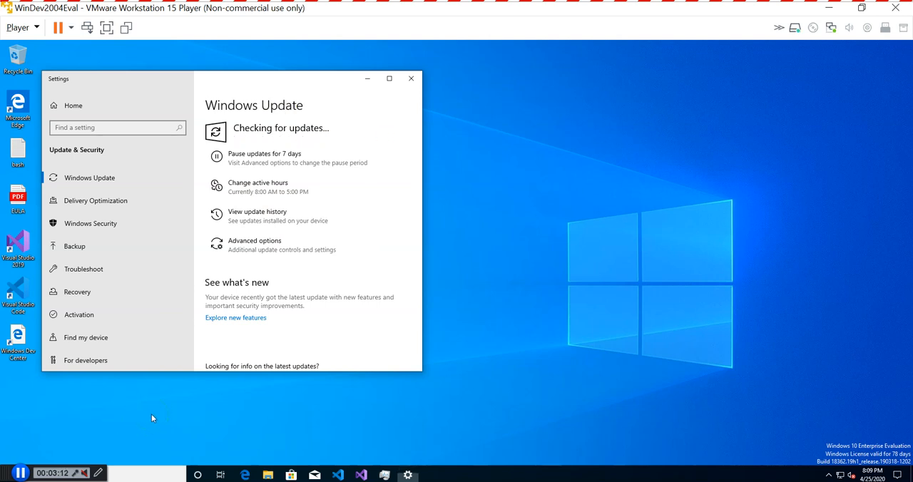
{"action": "mouse_move", "coordinate": [179, 401]}
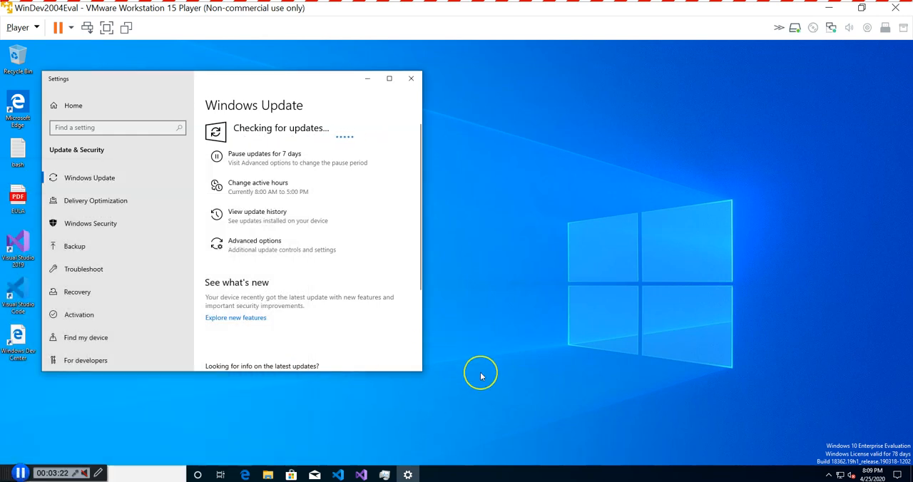
{"action": "mouse_move", "coordinate": [502, 365]}
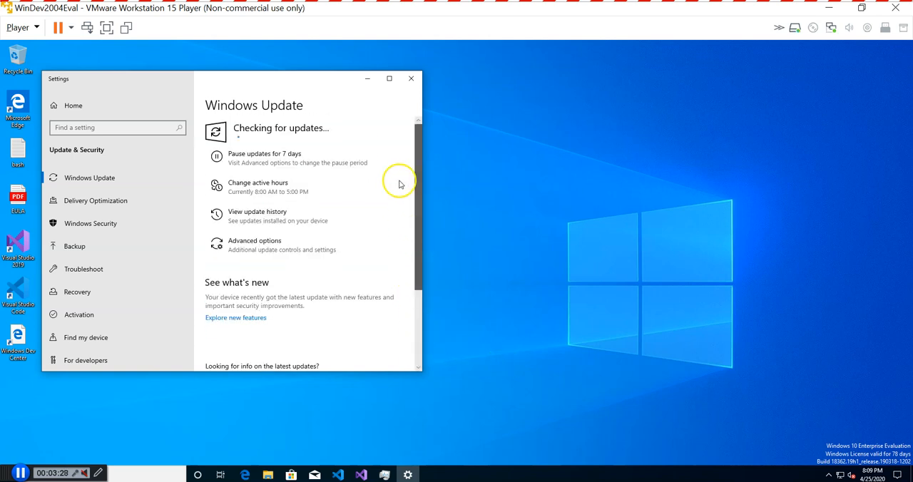
{"action": "mouse_move", "coordinate": [245, 217]}
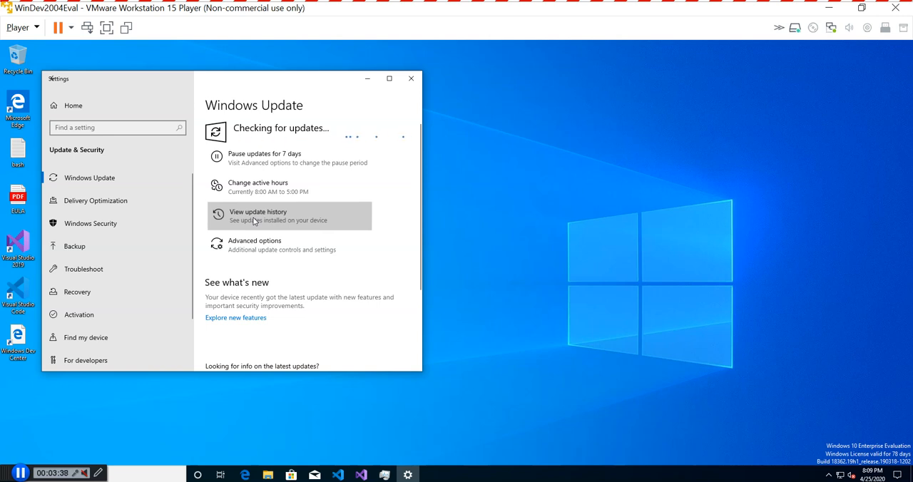
View update history confirming the 2020-04 cumulative update installed on 4/26/2020
{"action": "left_click", "coordinate": [258, 217]}
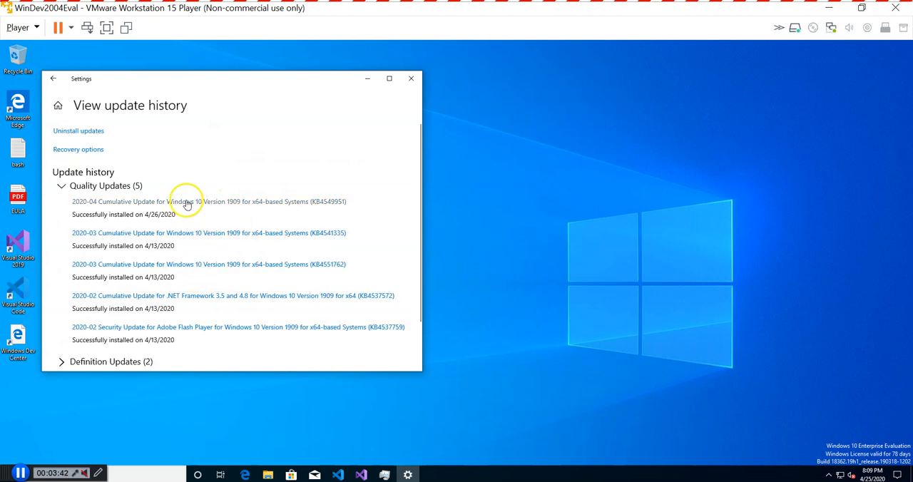
{"action": "mouse_move", "coordinate": [146, 299]}
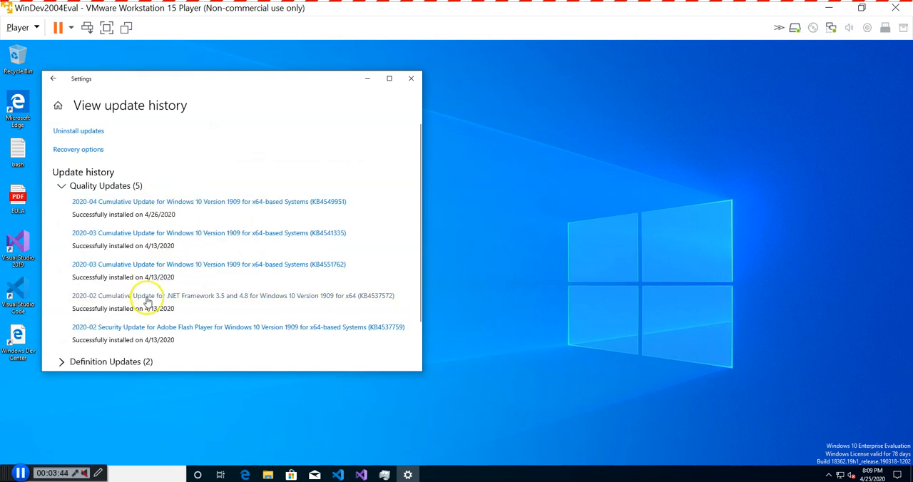
{"action": "mouse_move", "coordinate": [164, 234]}
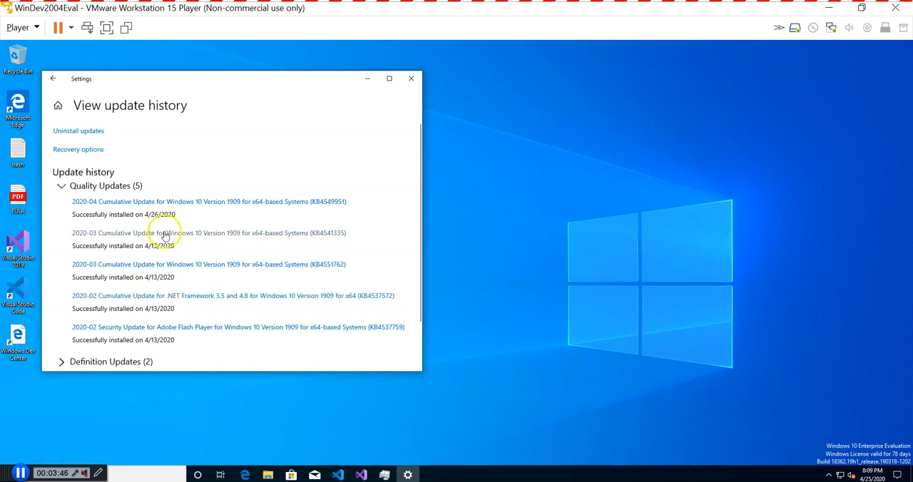
{"action": "mouse_move", "coordinate": [143, 277]}
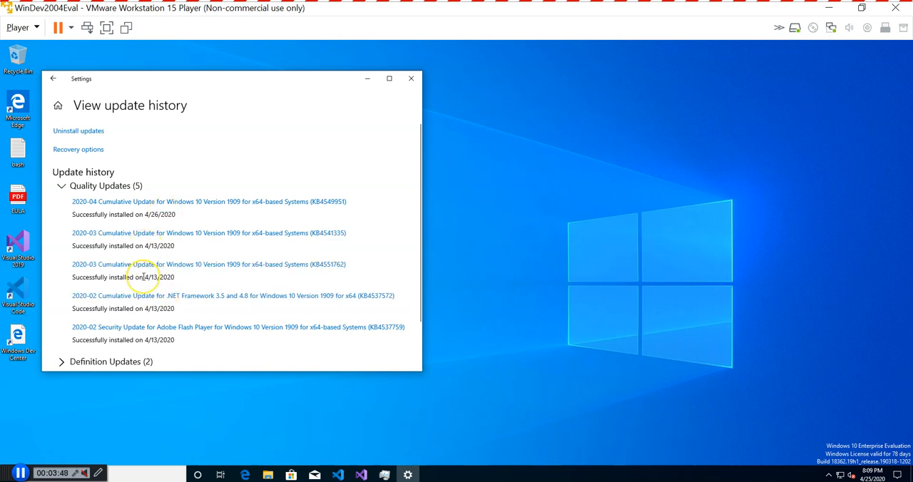
{"action": "mouse_move", "coordinate": [144, 316]}
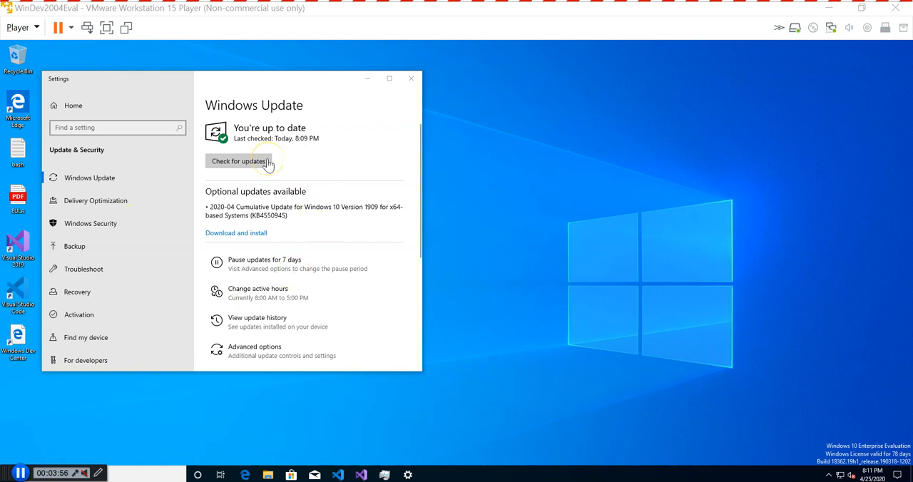
{"action": "mouse_move", "coordinate": [251, 140]}
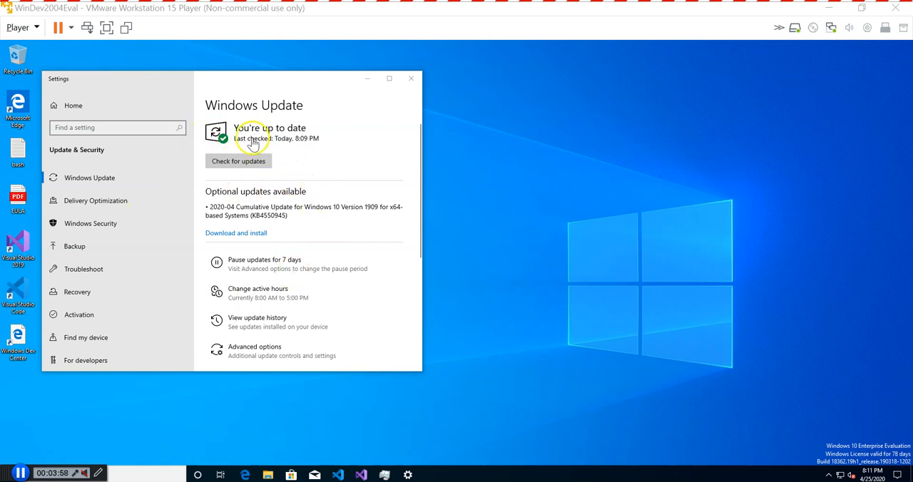
{"action": "mouse_move", "coordinate": [380, 254]}
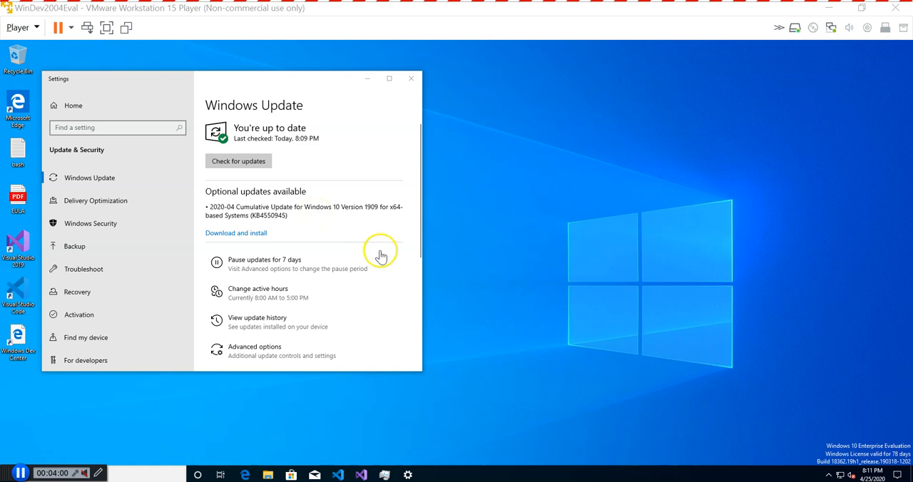
{"action": "mouse_move", "coordinate": [265, 129]}
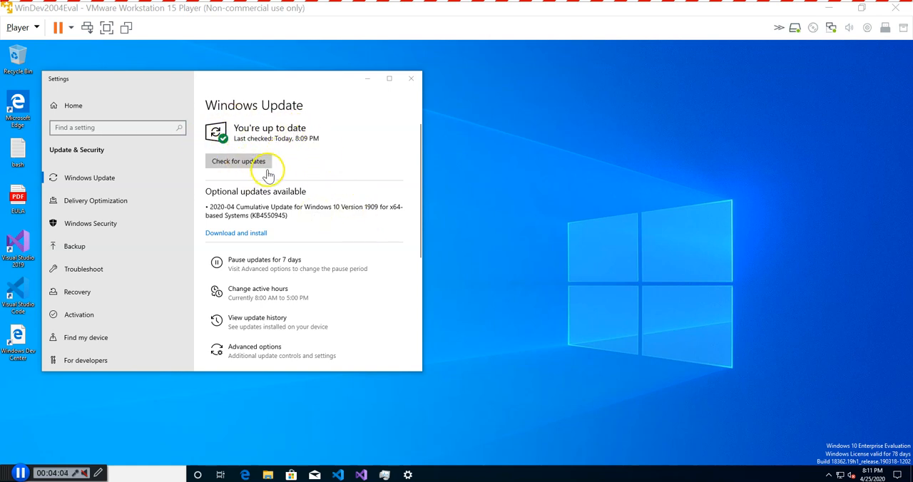
{"action": "mouse_move", "coordinate": [337, 272]}
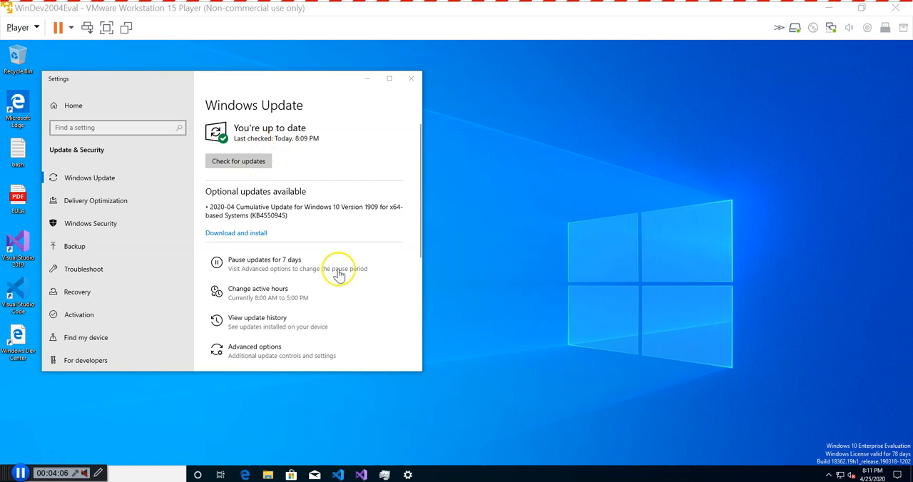